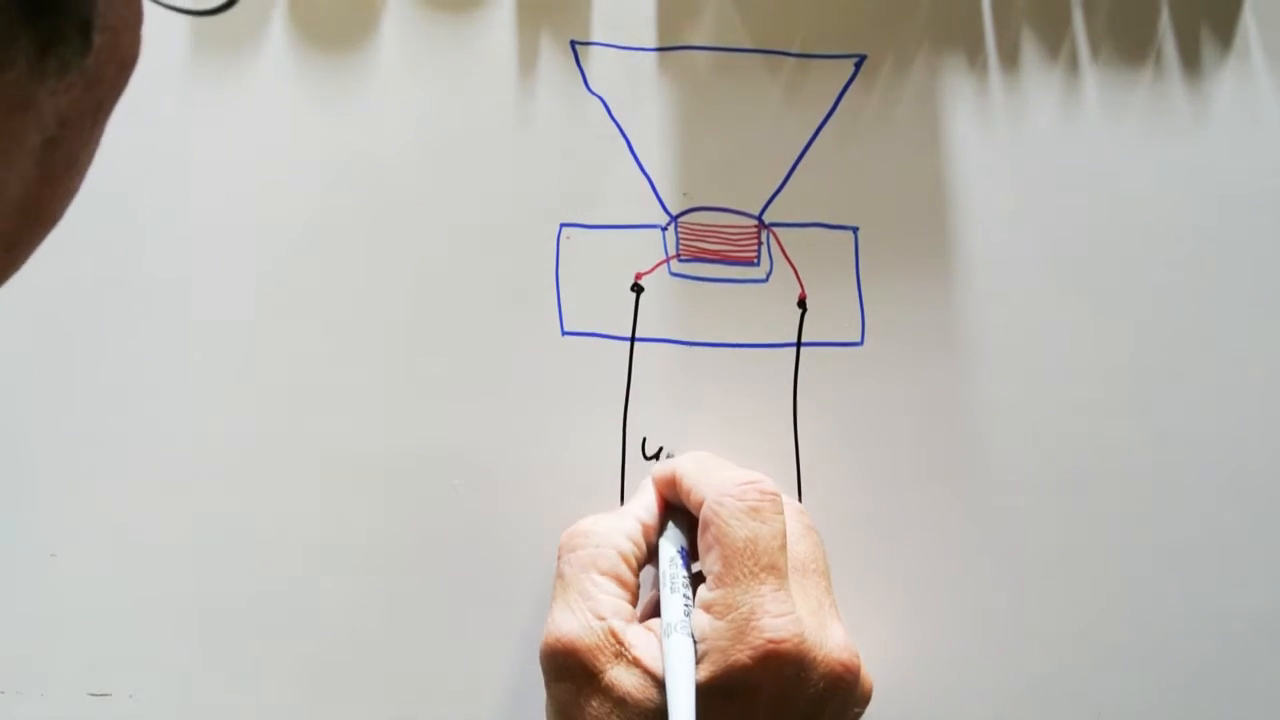
type("WIRES")
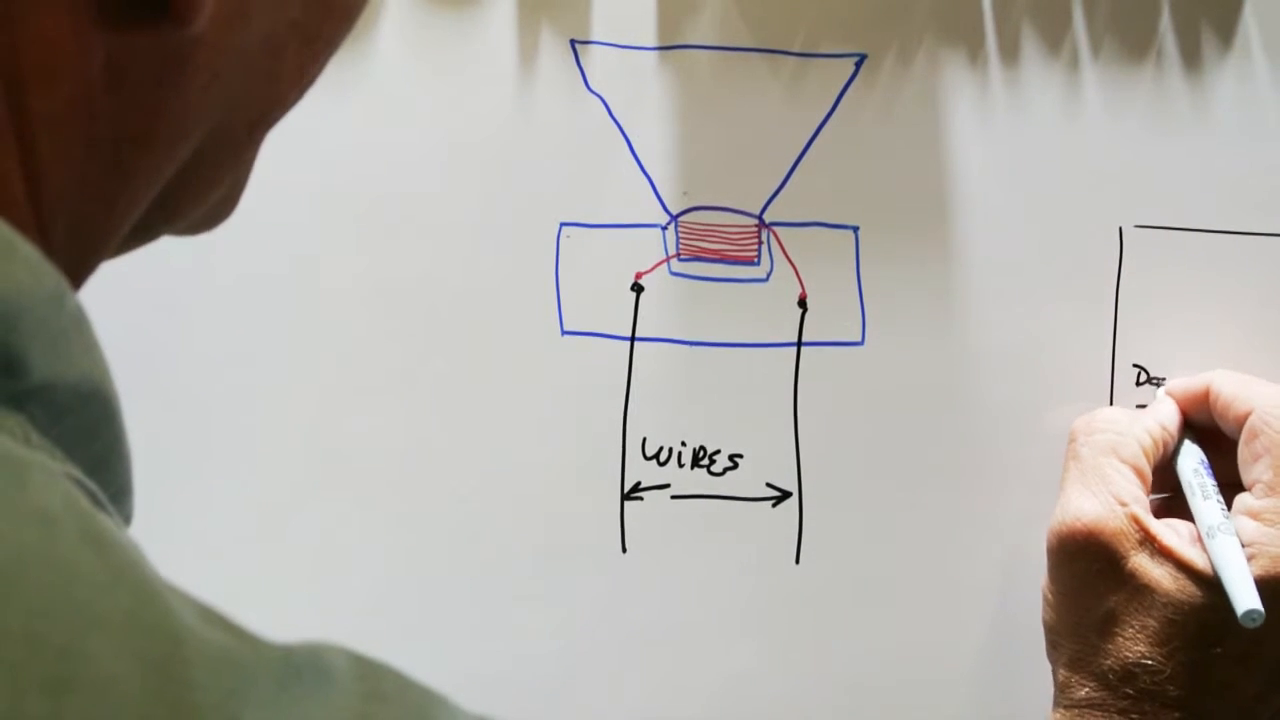
type("Door speak")
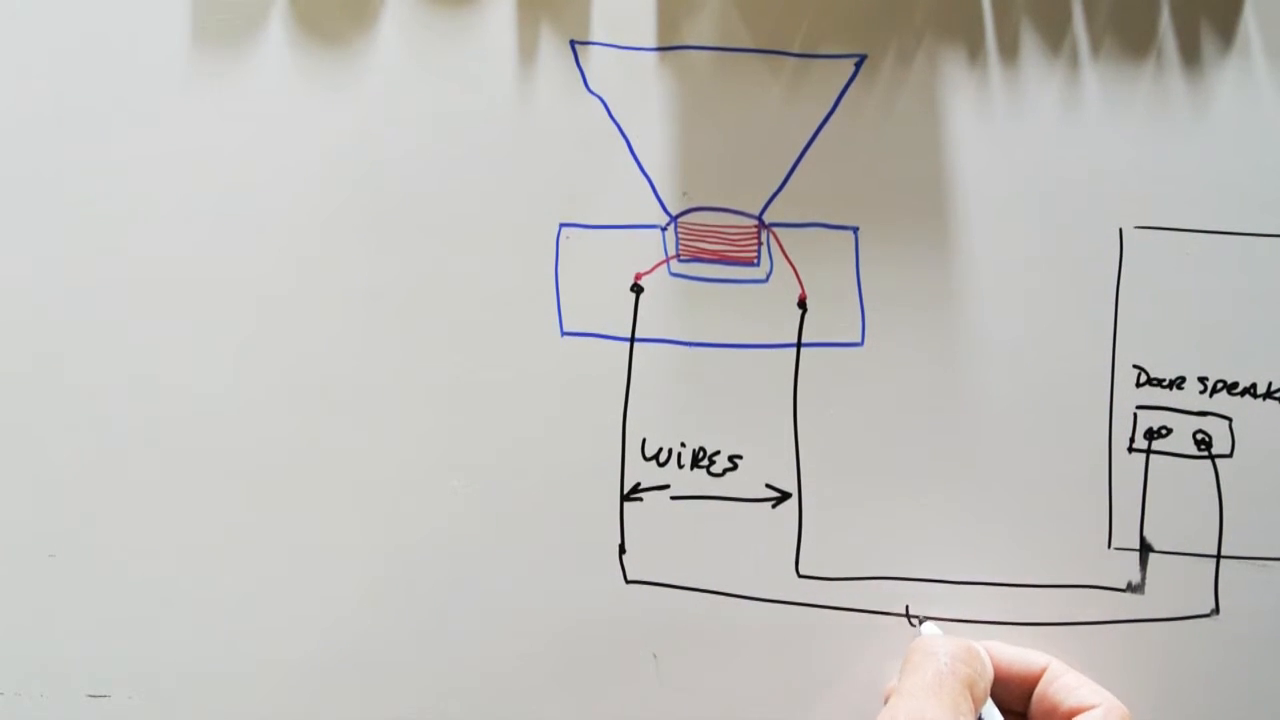
left_click(905, 595)
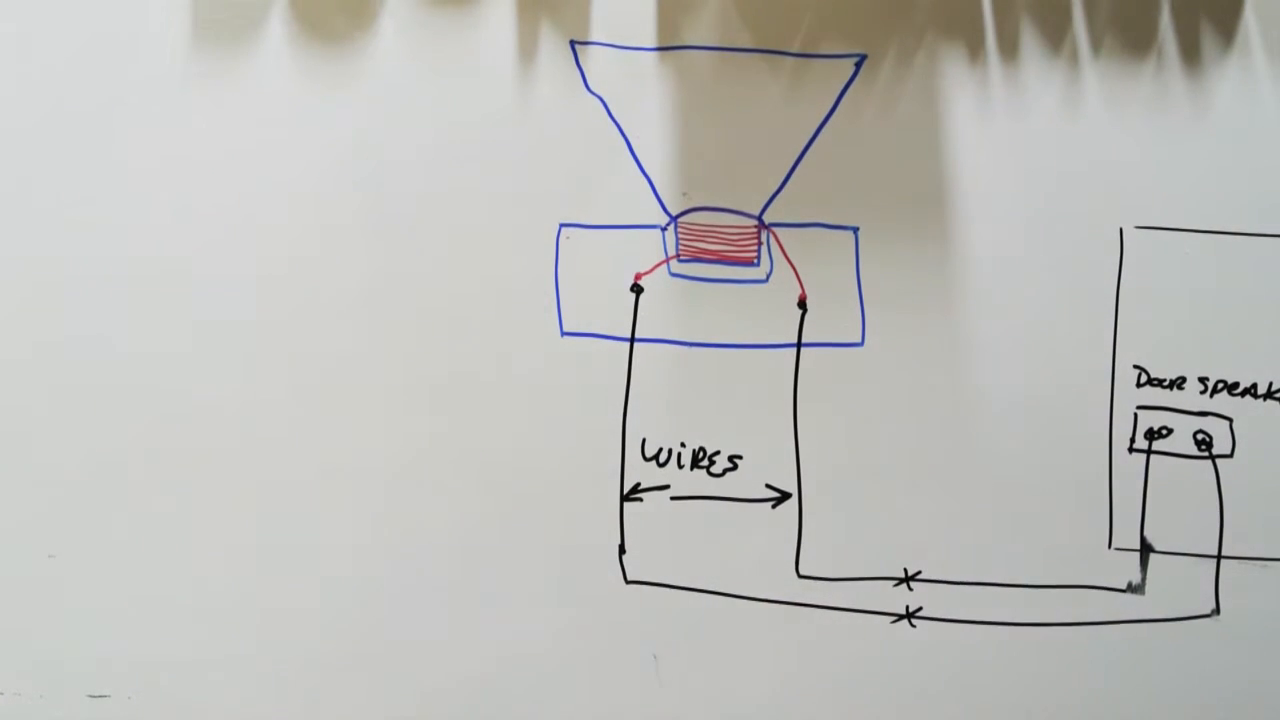